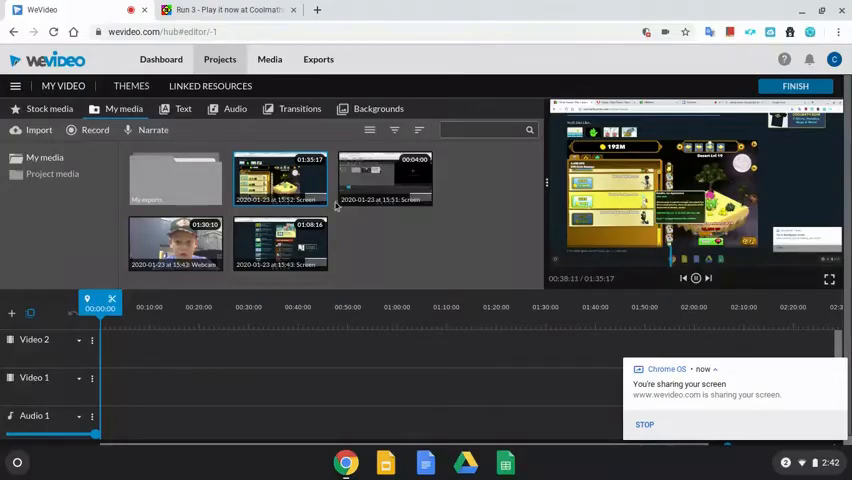
Switch to the Run 3 browser tab and bring the game area into view while it loads.
{"action": "left_click", "coordinate": [230, 8]}
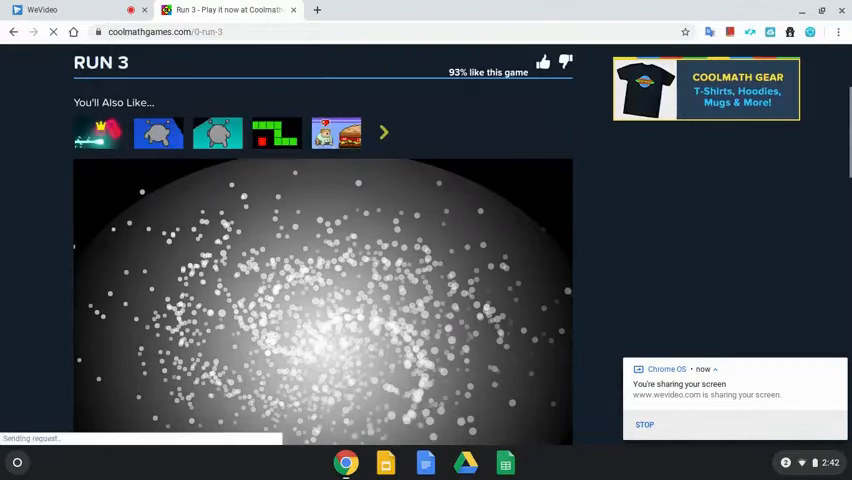
{"action": "scroll", "scroll_direction": "down", "scroll_amount": 3}
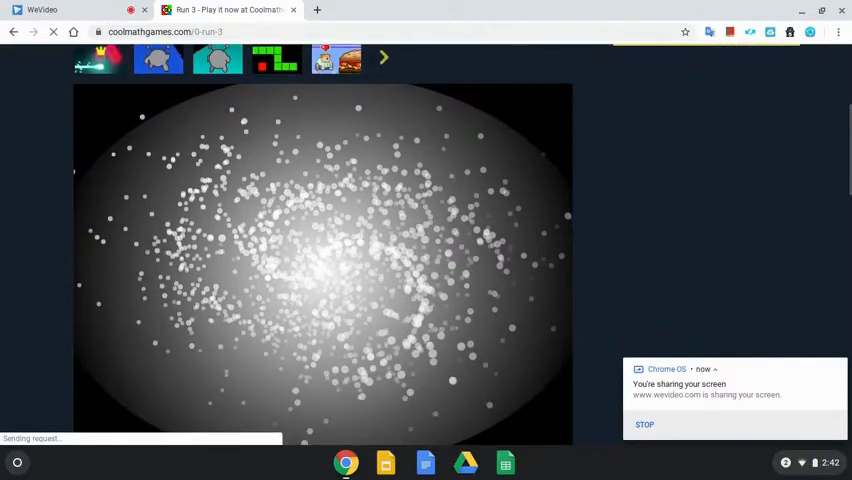
{"action": "scroll", "scroll_direction": "down", "scroll_amount": 3}
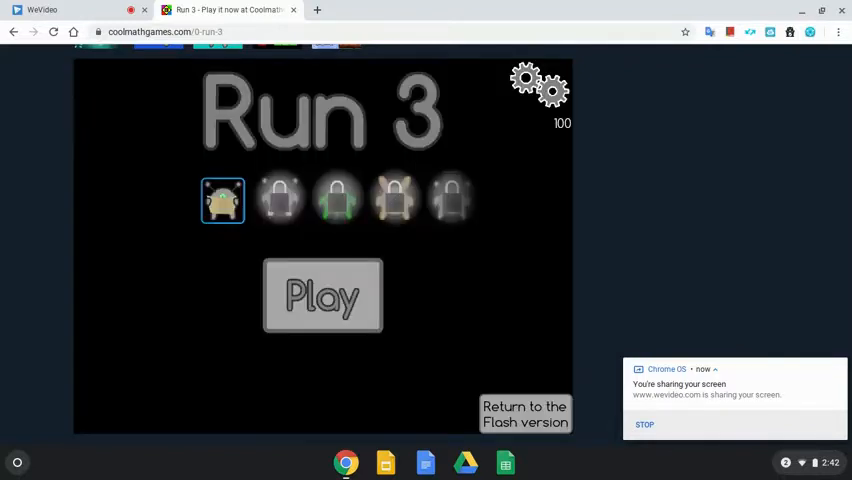
{"action": "mouse_move", "coordinate": [356, 280]}
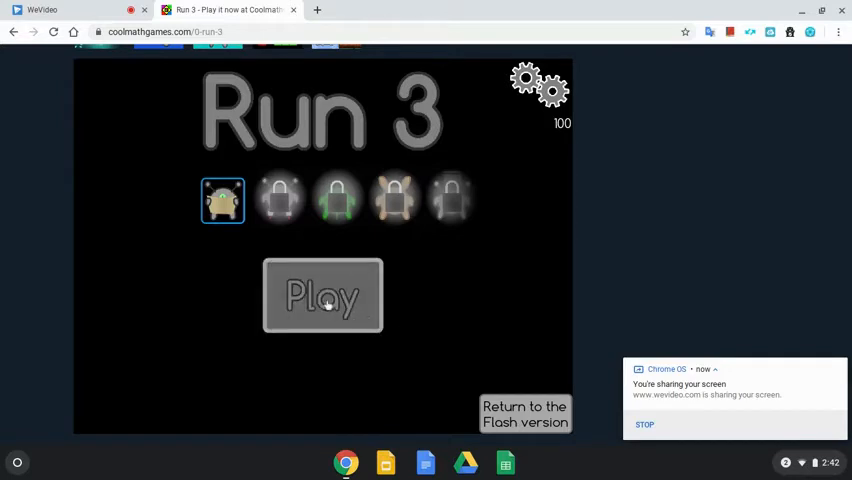
{"action": "mouse_move", "coordinate": [340, 300]}
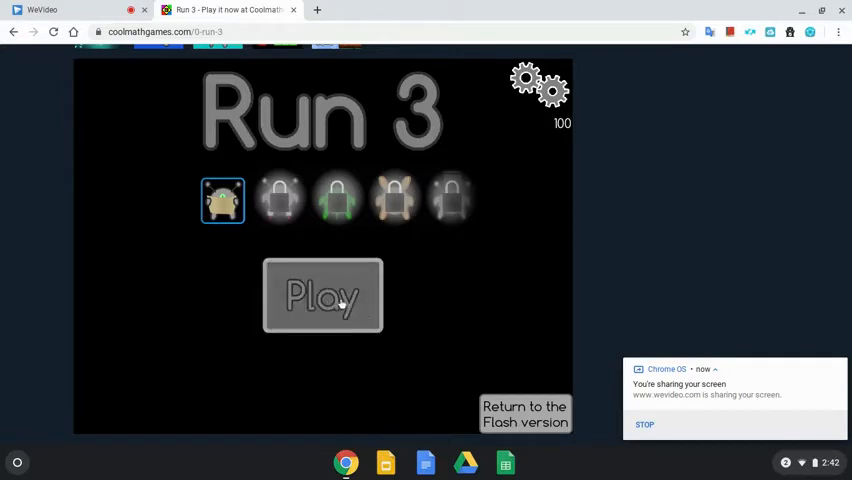
Start Run 3 from the title screen so the character stands at the tunnel entrance.
{"action": "left_click", "coordinate": [322, 296]}
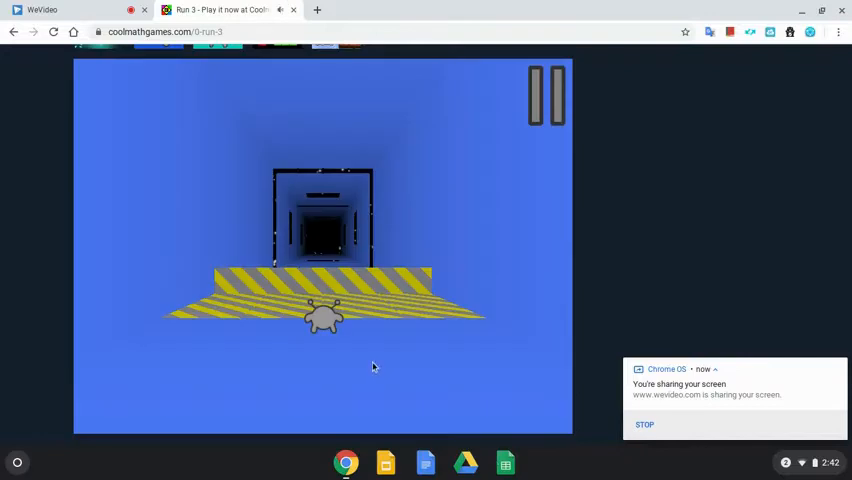